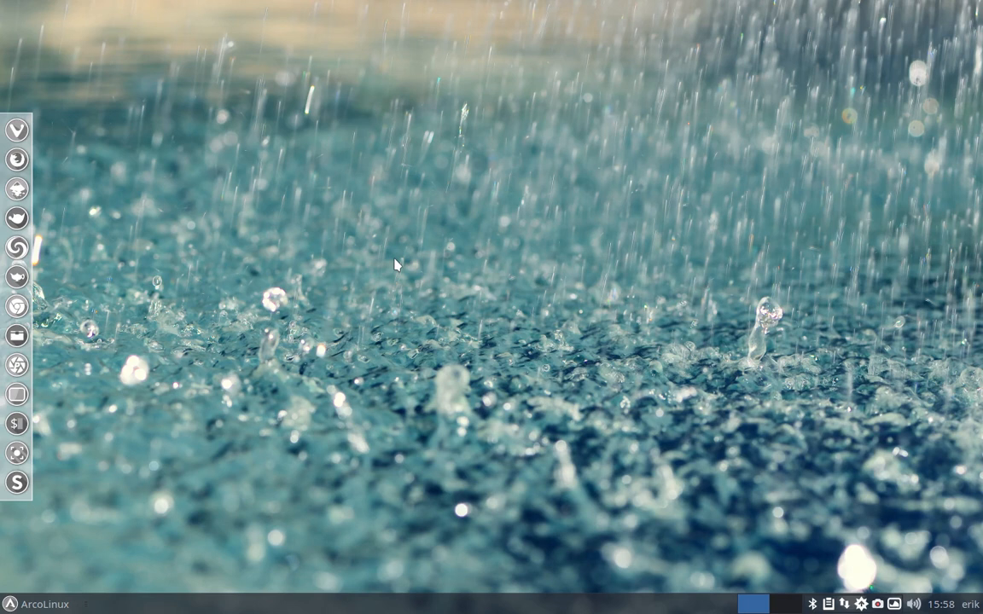
Launch termite from the dock so its system summary shows the NVIDIA GeForce 9400M
click(34, 604)
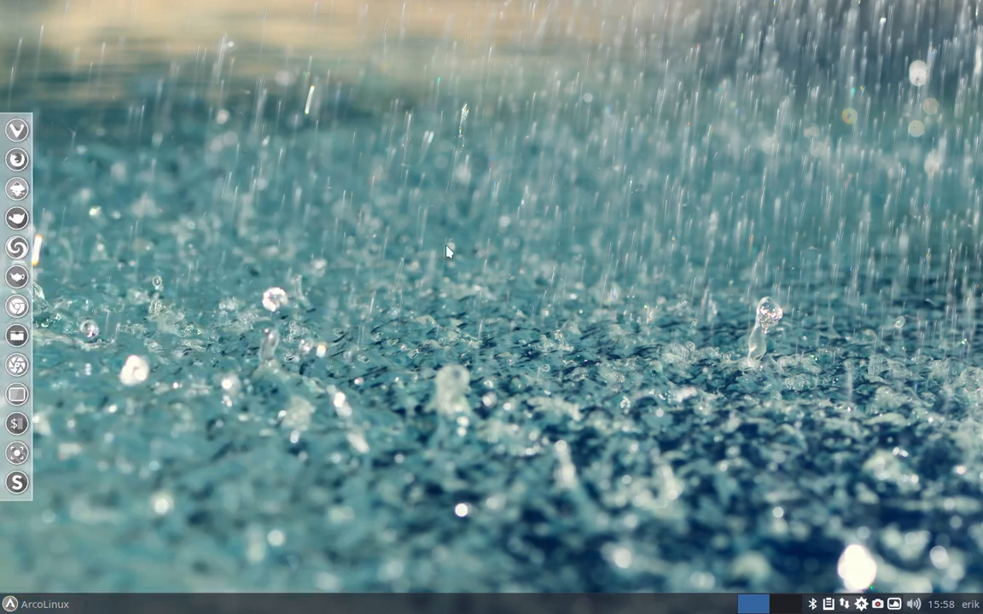
mouse_move(395, 268)
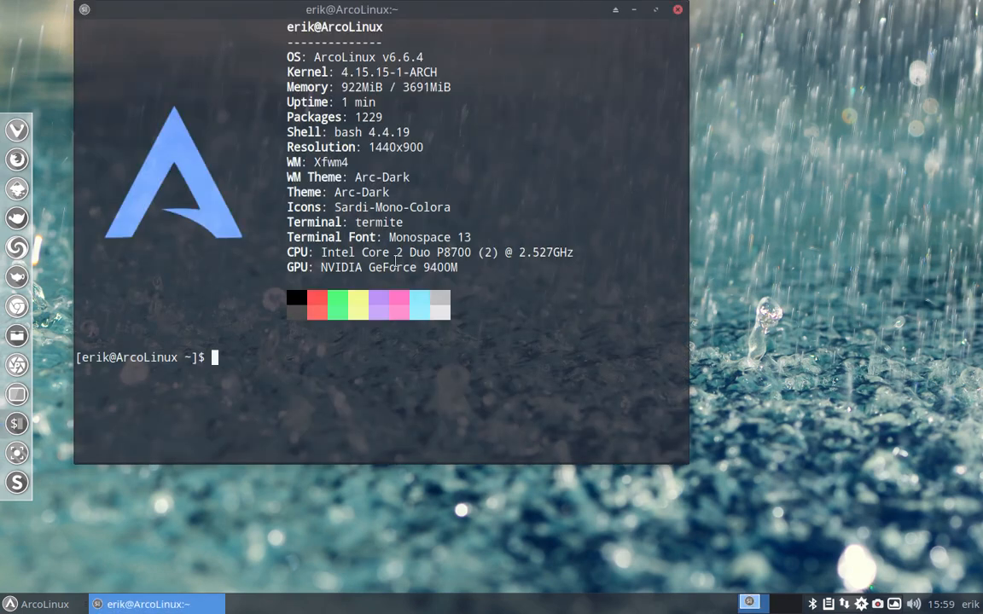
Run the lspci graphics query confirming the nvidia kernel driver, then start System Information
text(sudo pacman -S nvidia-340xx)
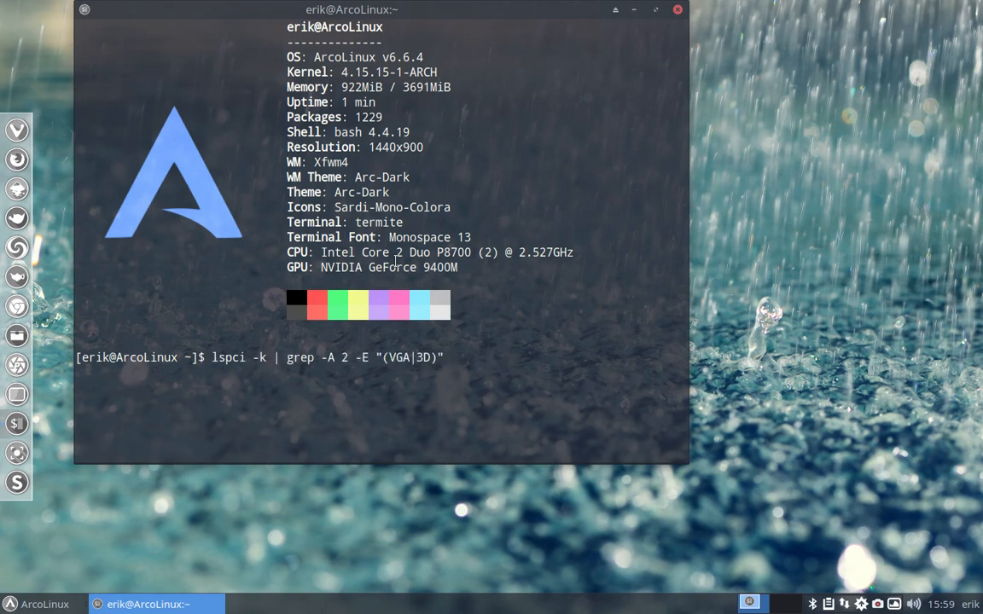
key(Return)
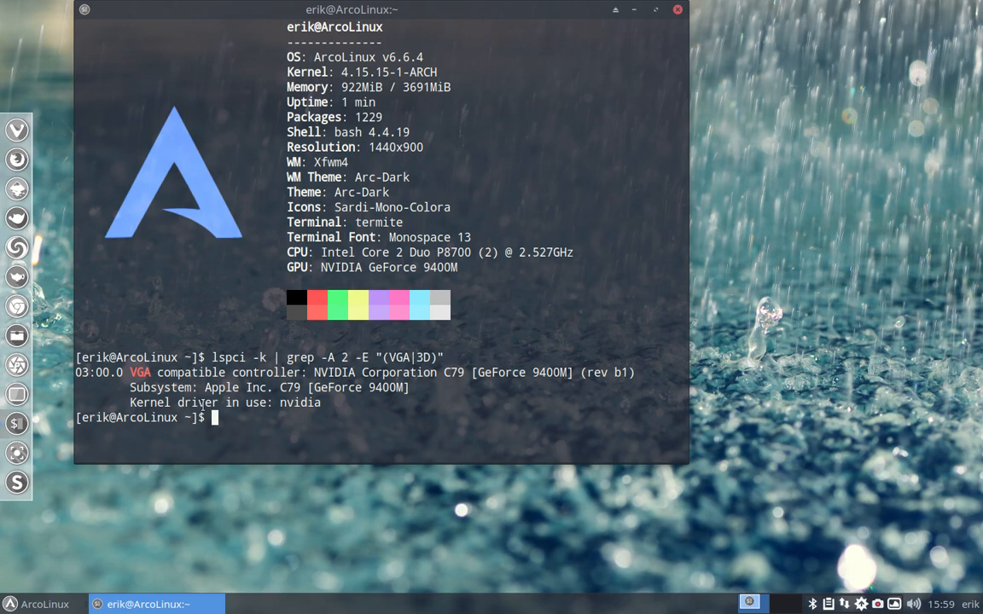
click(36, 604)
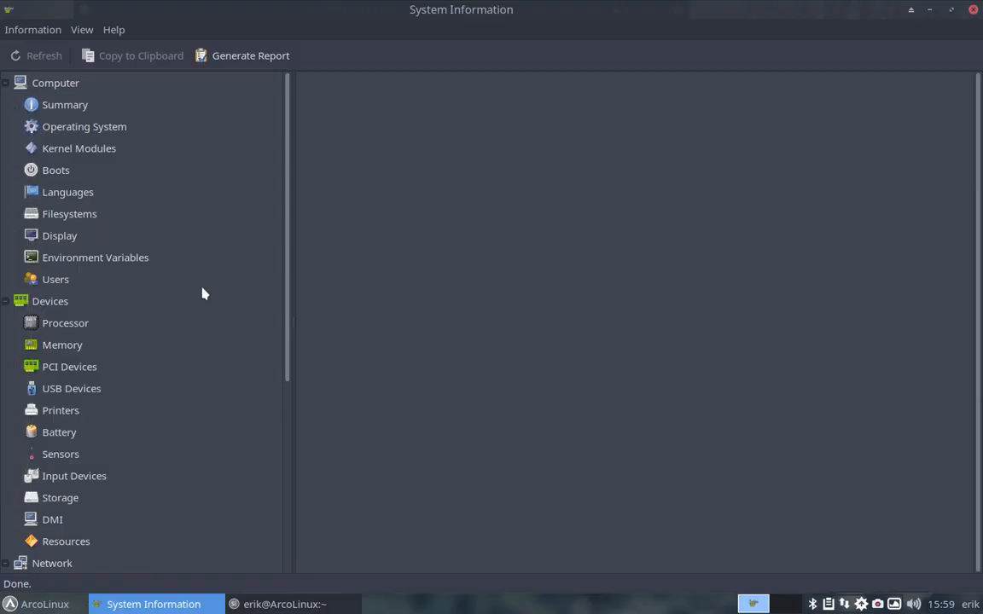
View the Display page's OpenGL section reporting 3.3.0 NVIDIA 340.106 with direct rendering
click(59, 235)
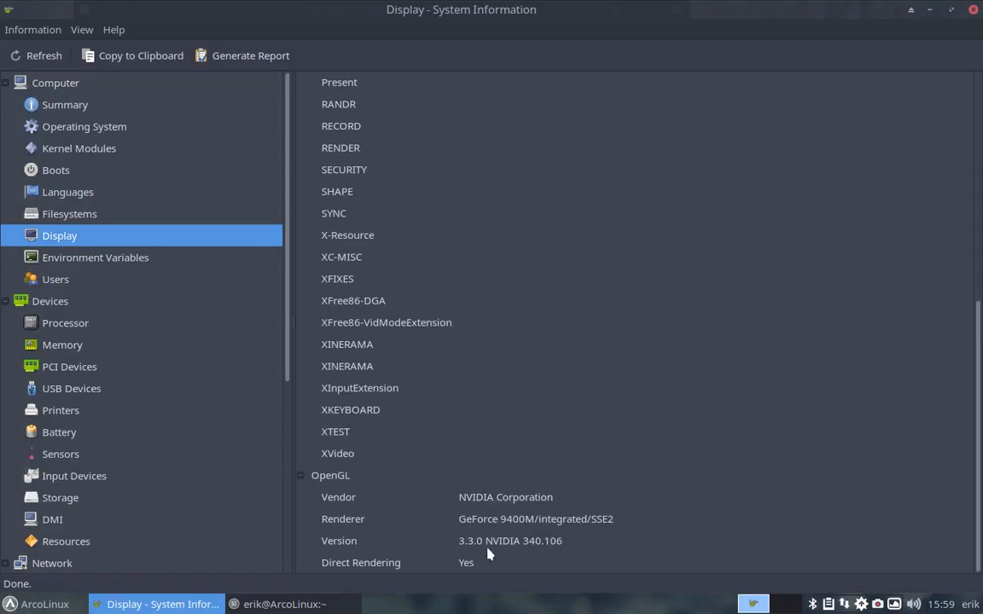
mouse_move(516, 546)
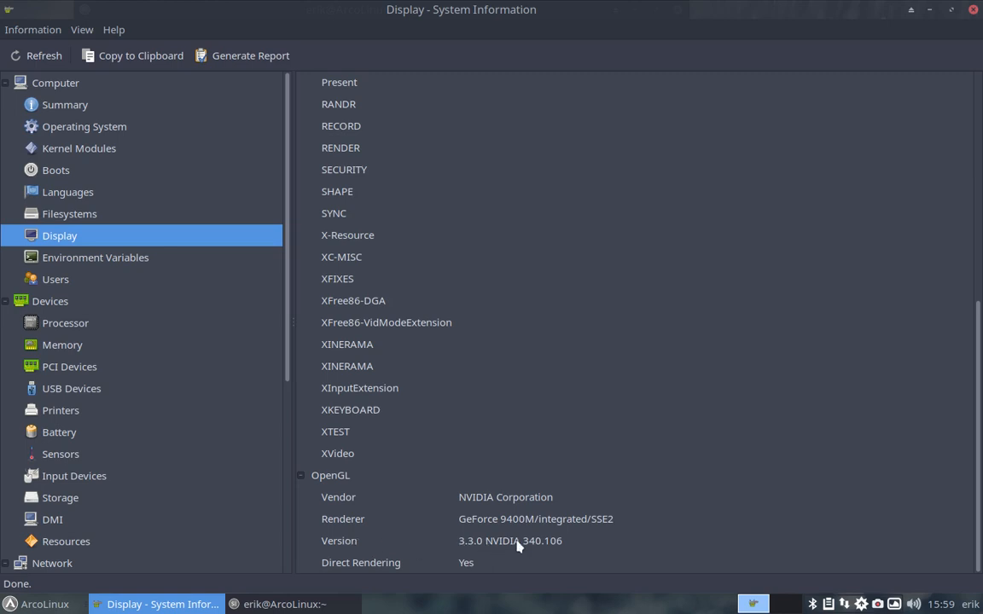
mouse_move(544, 532)
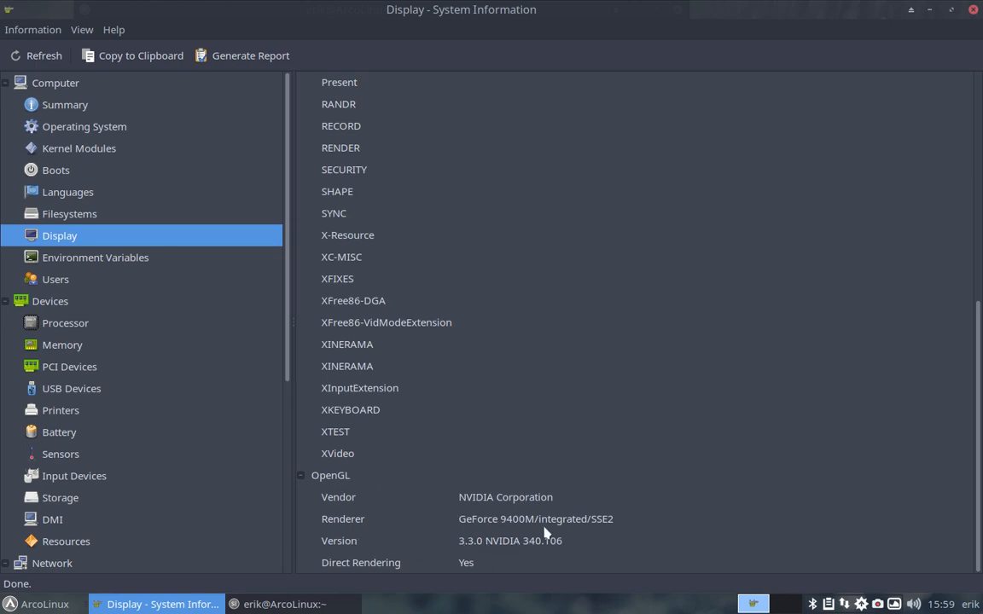
mouse_move(563, 560)
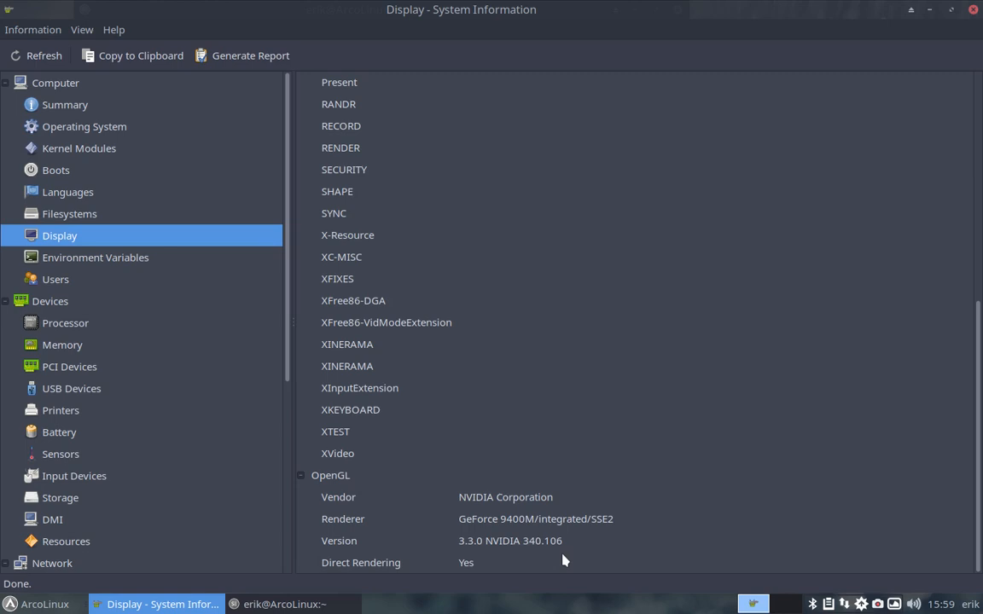
scroll(up, 3)
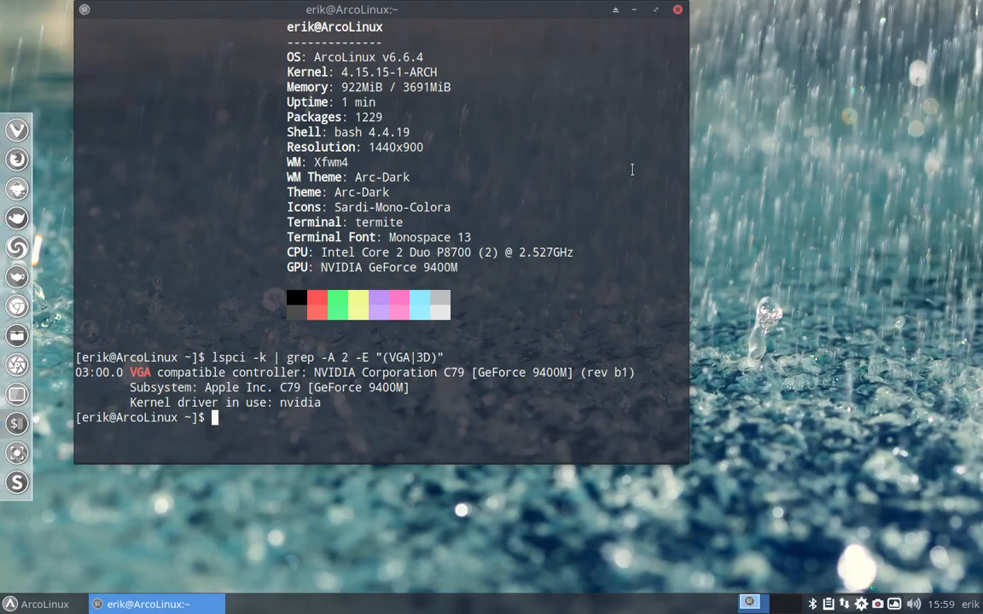
Close termite and dismiss the application menu, leaving the empty desktop
click(676, 9)
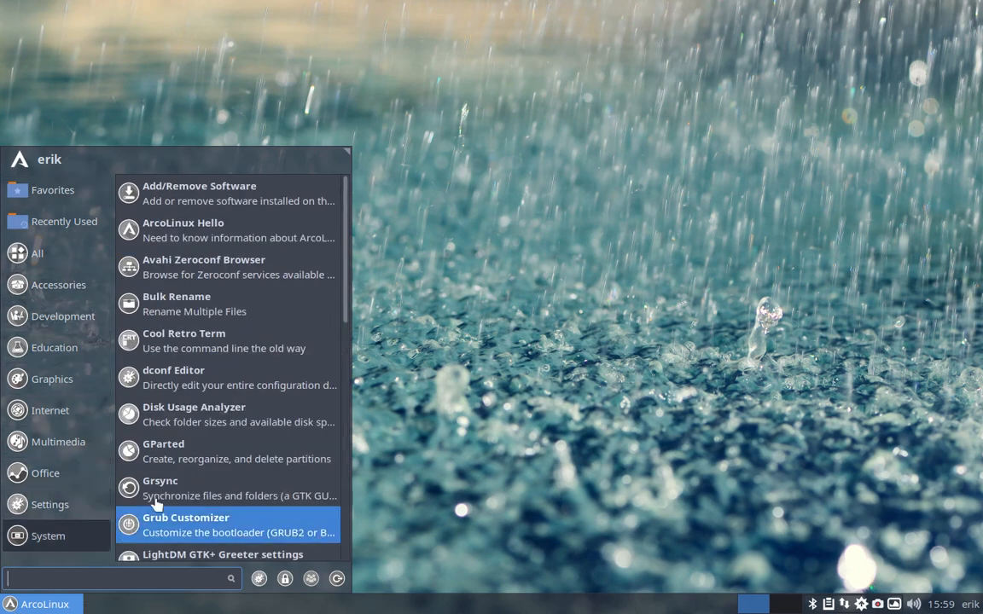
click(58, 285)
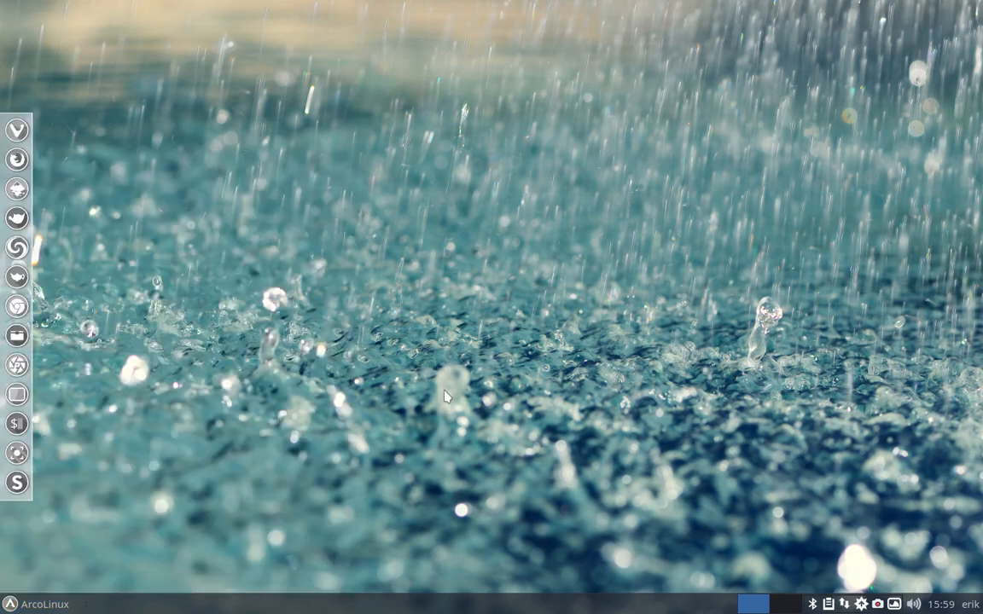
mouse_move(546, 436)
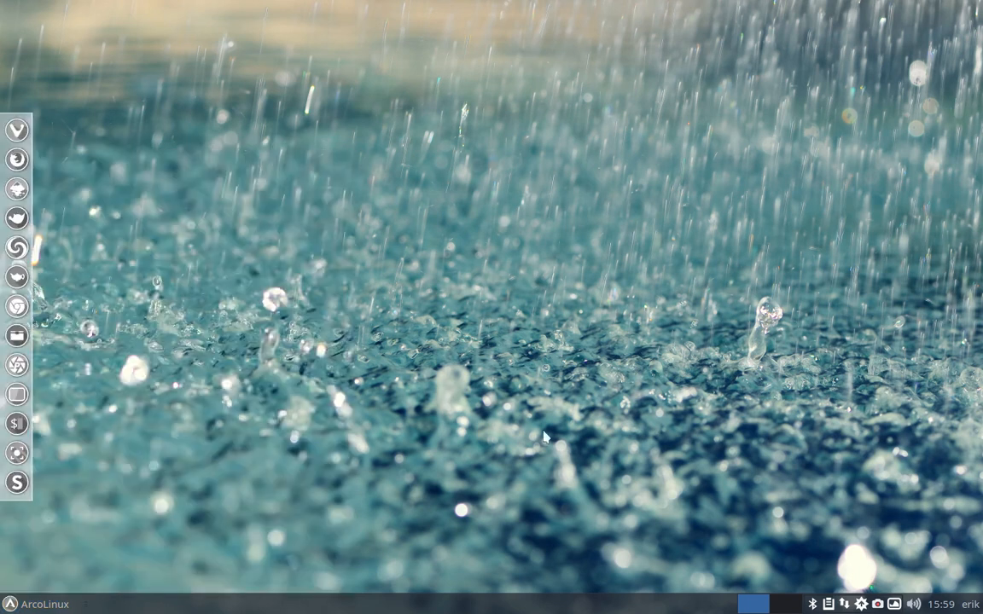